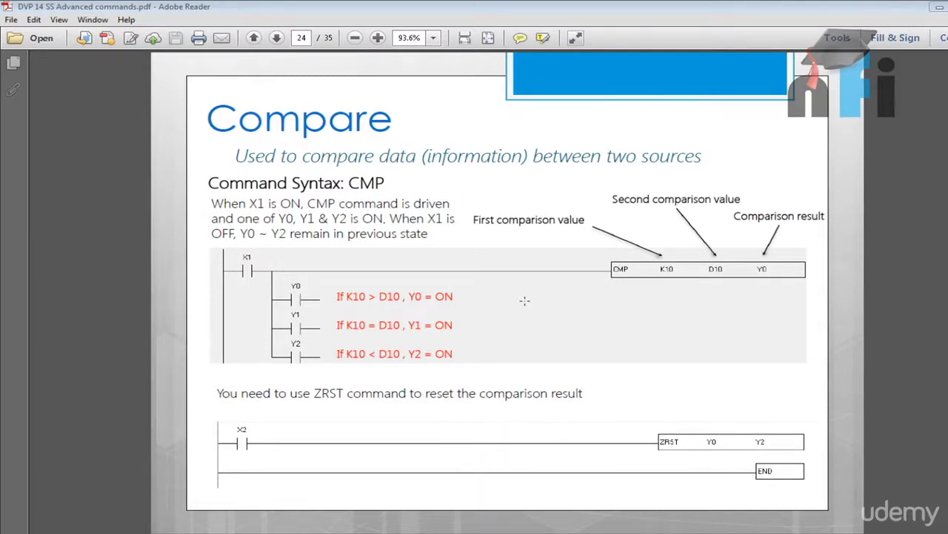
mouse_move(482, 209)
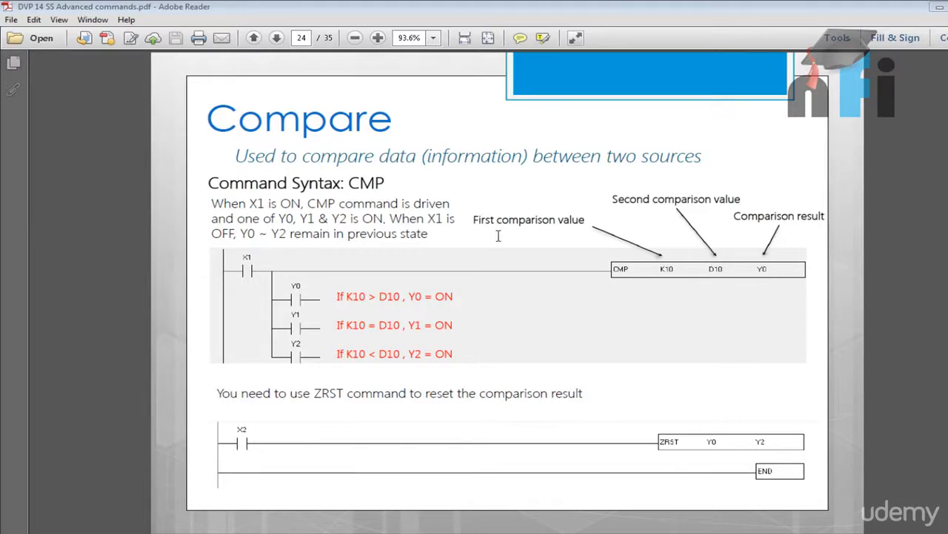
mouse_move(308, 166)
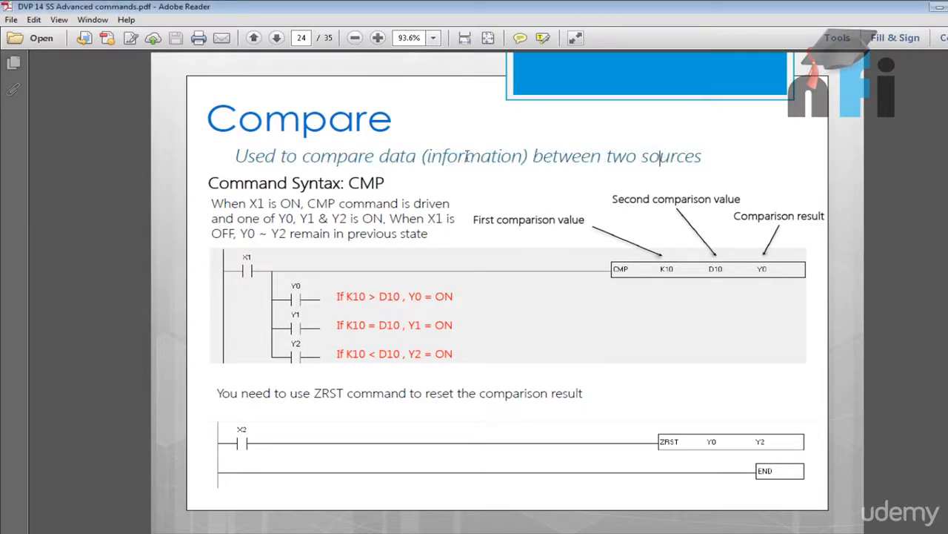
mouse_move(600, 160)
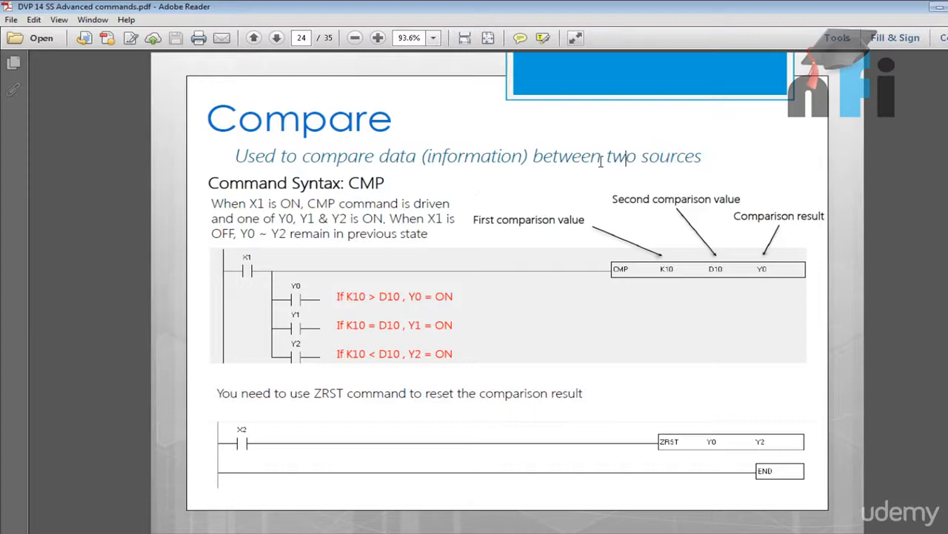
mouse_move(615, 279)
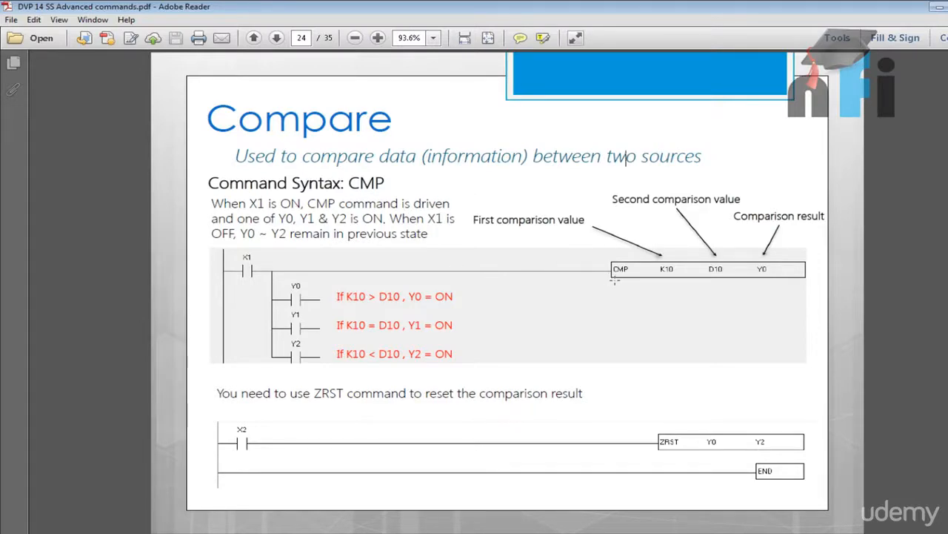
- Adjust the Compare slide's magnification so the CMP conditions and ladder diagram are readable
click(377, 38)
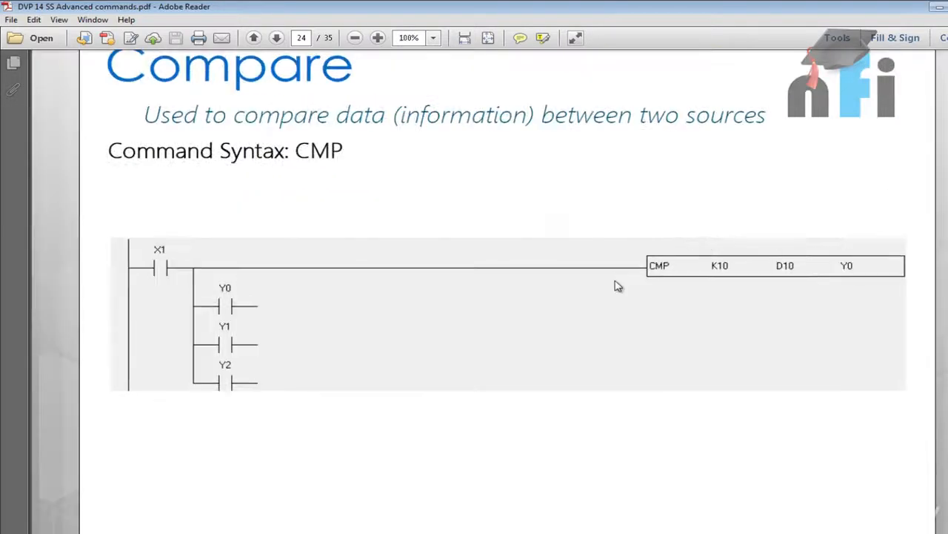
click(376, 39)
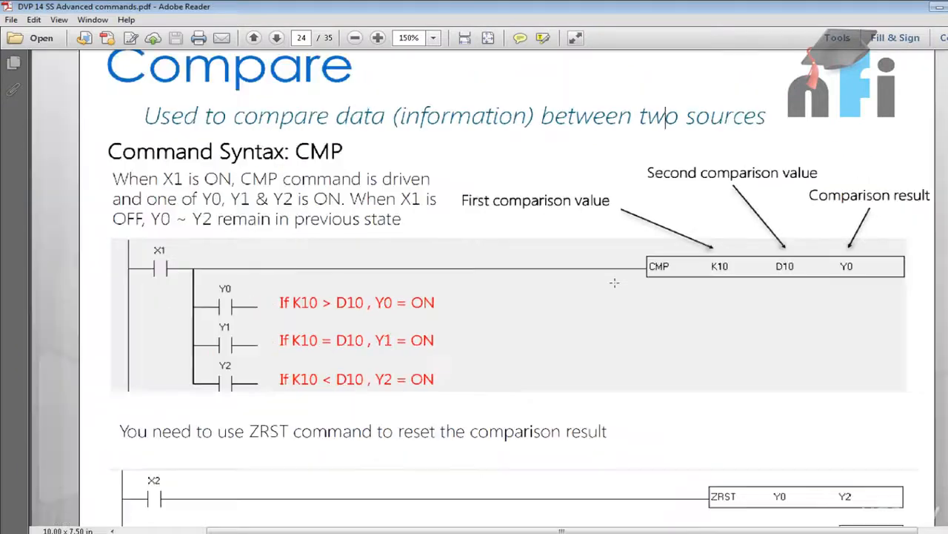
click(354, 38)
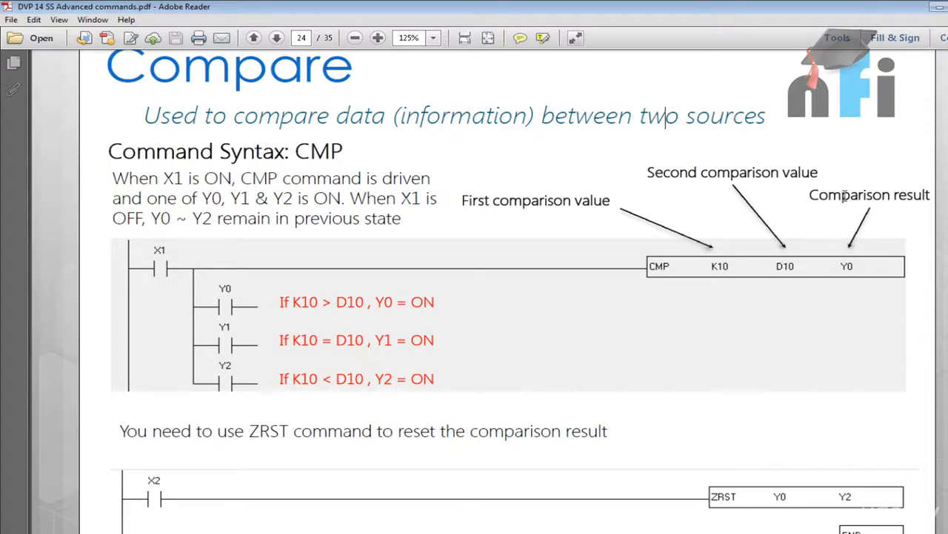
mouse_move(680, 215)
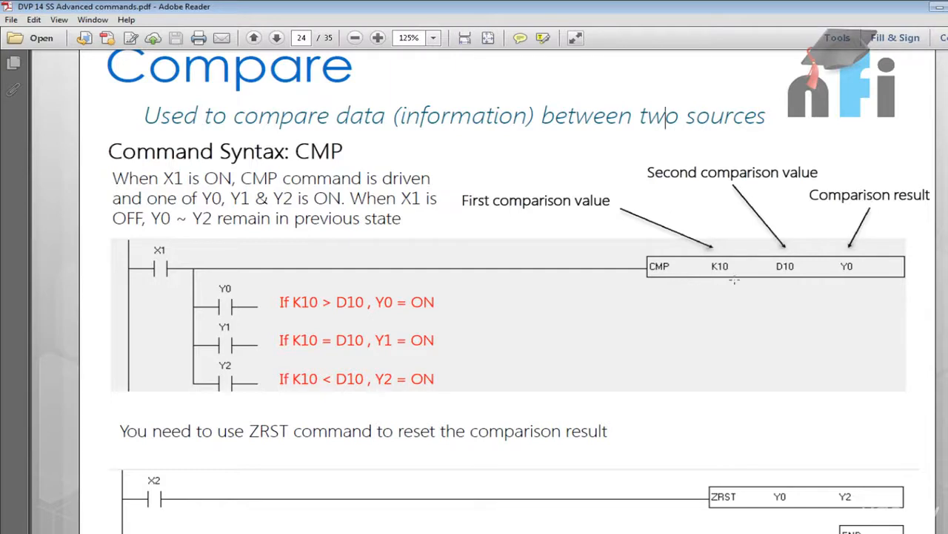
mouse_move(236, 294)
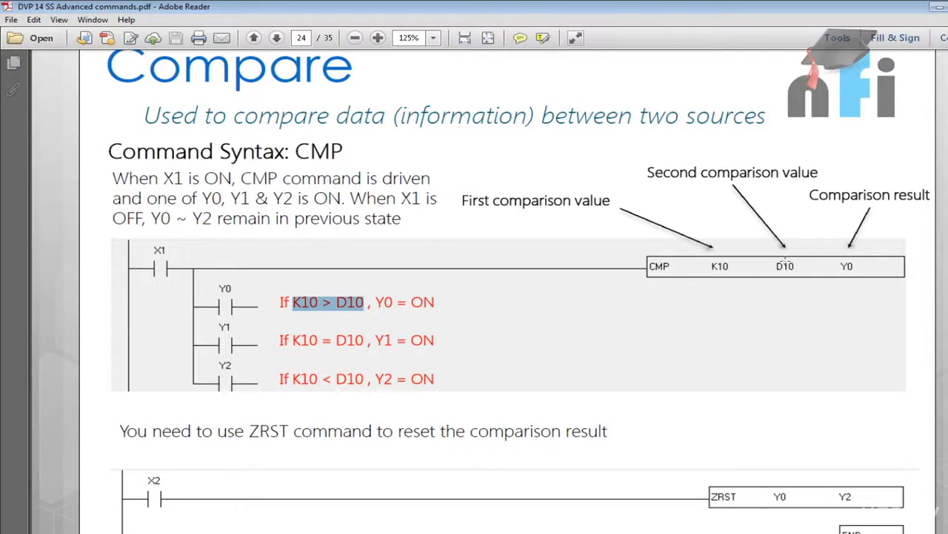
mouse_move(778, 261)
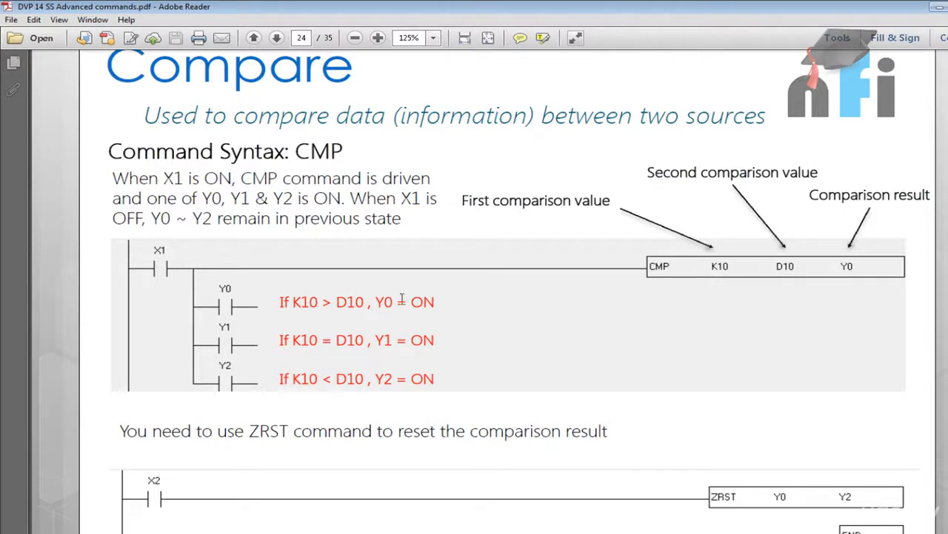
mouse_move(830, 304)
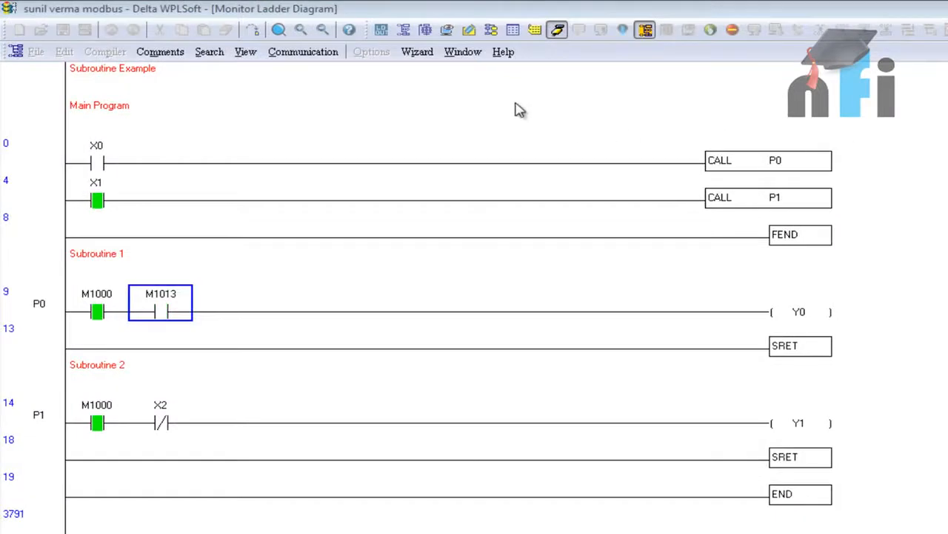
- Create a new ladder program with contact X1 driving CMP K10 D0 Y0
click(557, 29)
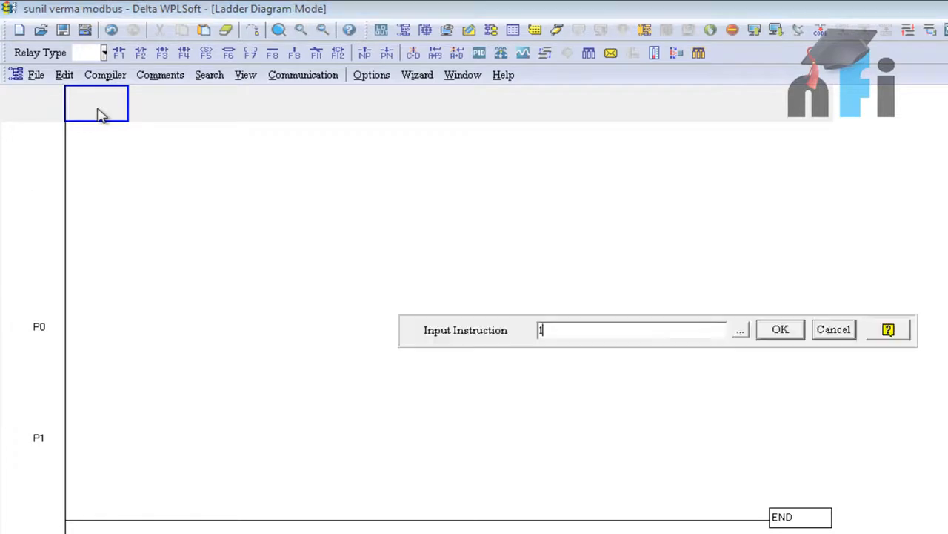
click(780, 329)
text(cmp k)
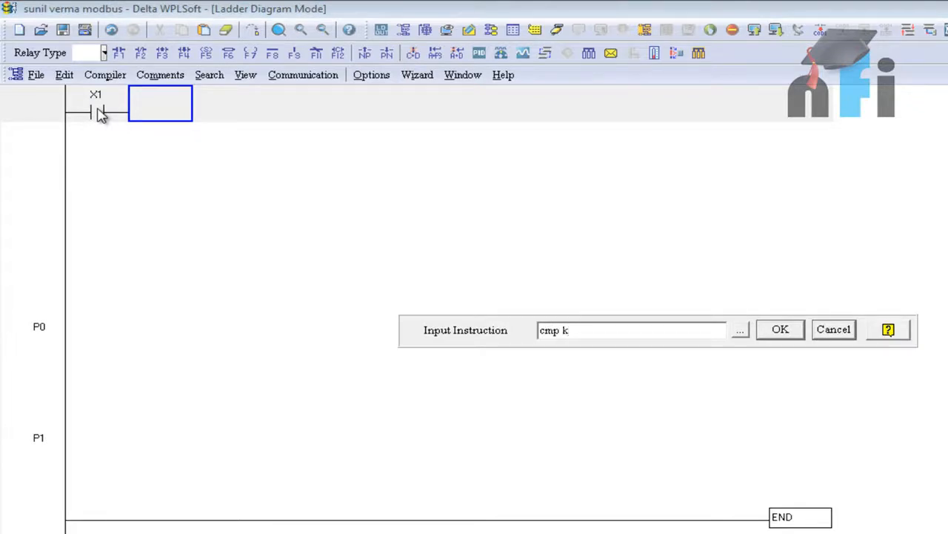
text(10 d0)
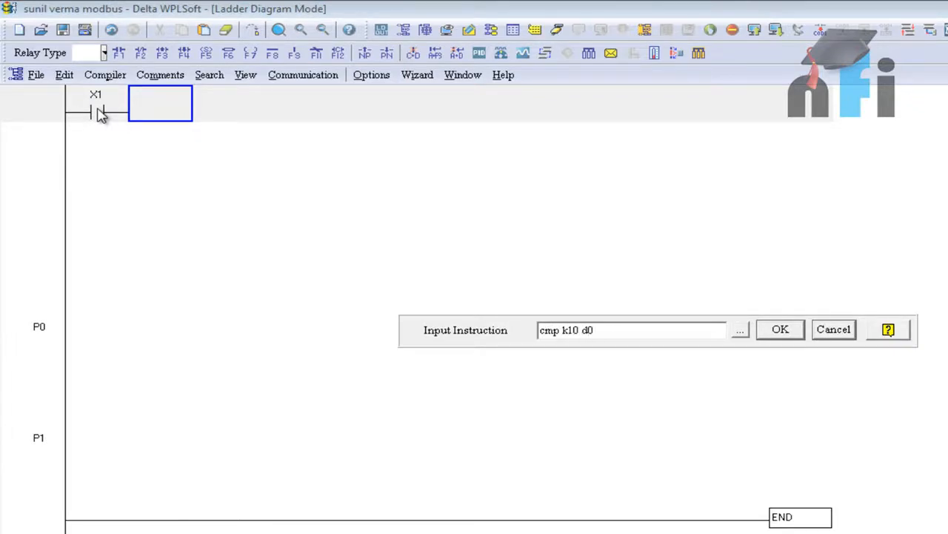
click(780, 329)
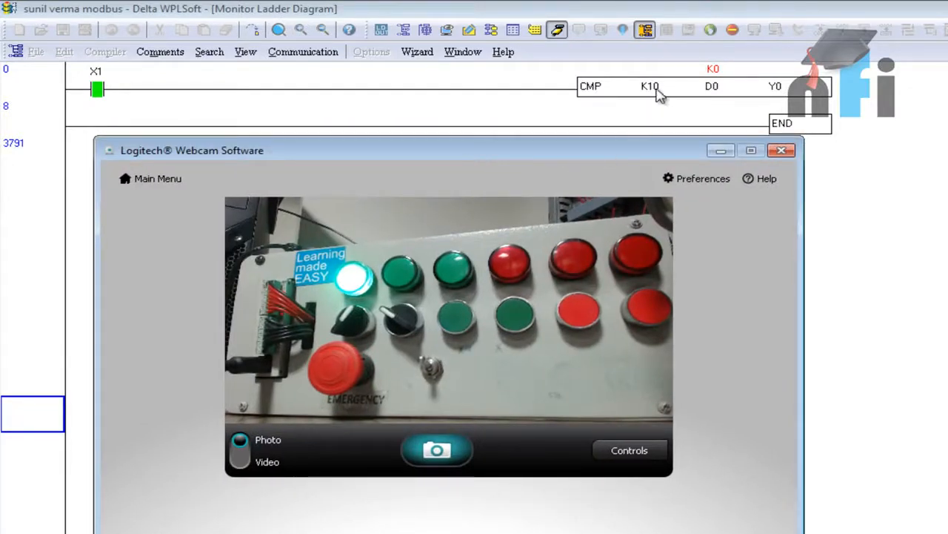
mouse_move(714, 85)
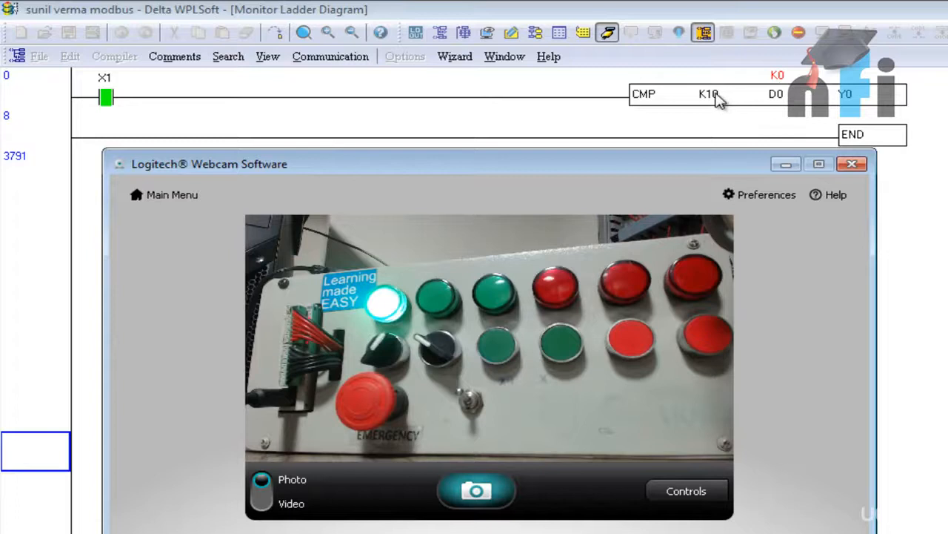
mouse_move(714, 126)
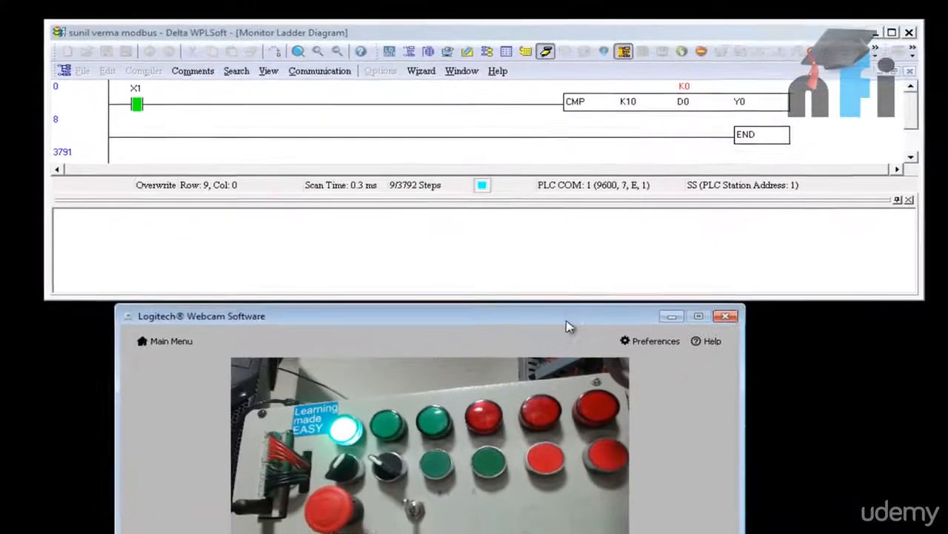
- Write K10 as D0's present value and close the value dialog
double_click(682, 101)
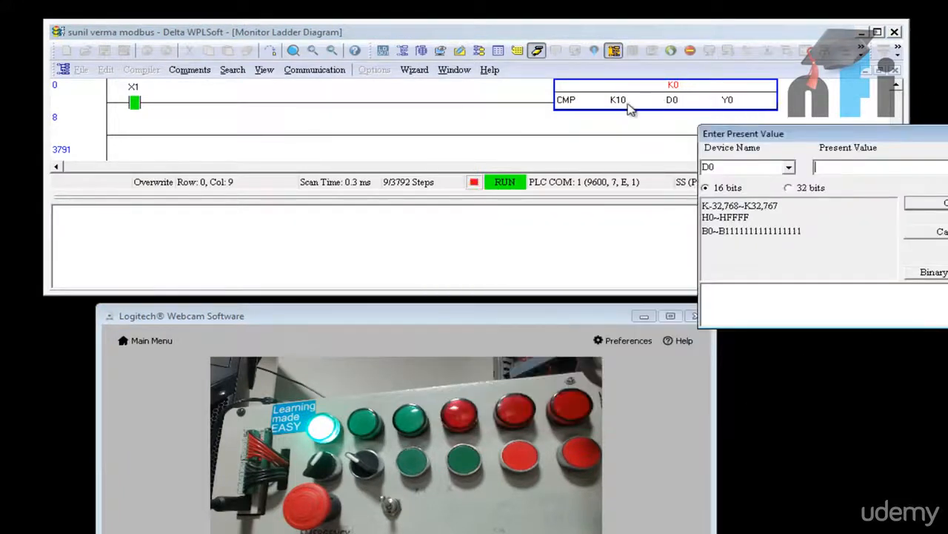
text(k190)
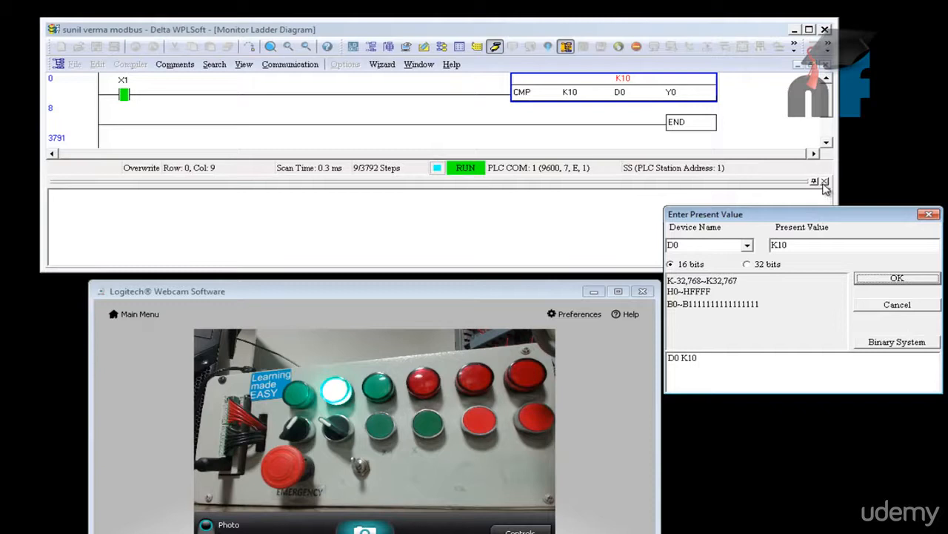
drag(706, 213, 667, 196)
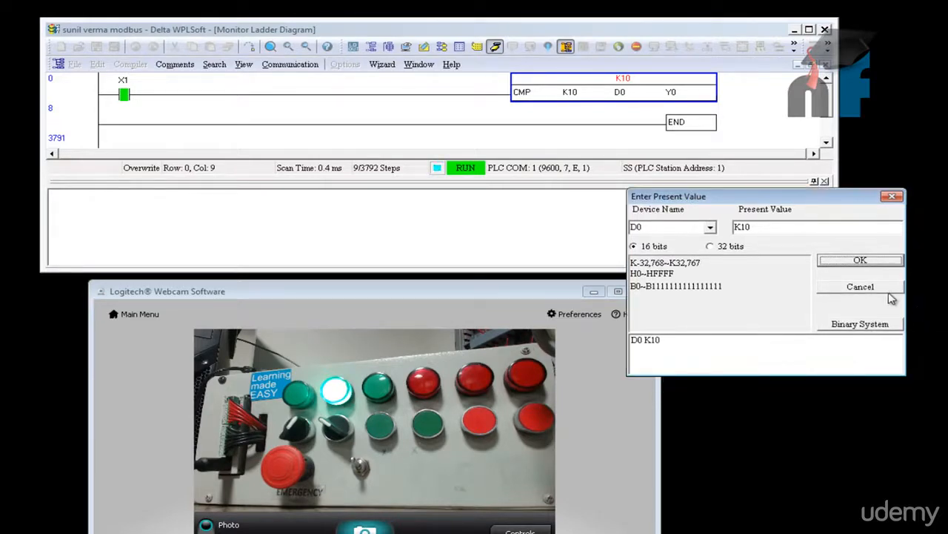
click(859, 288)
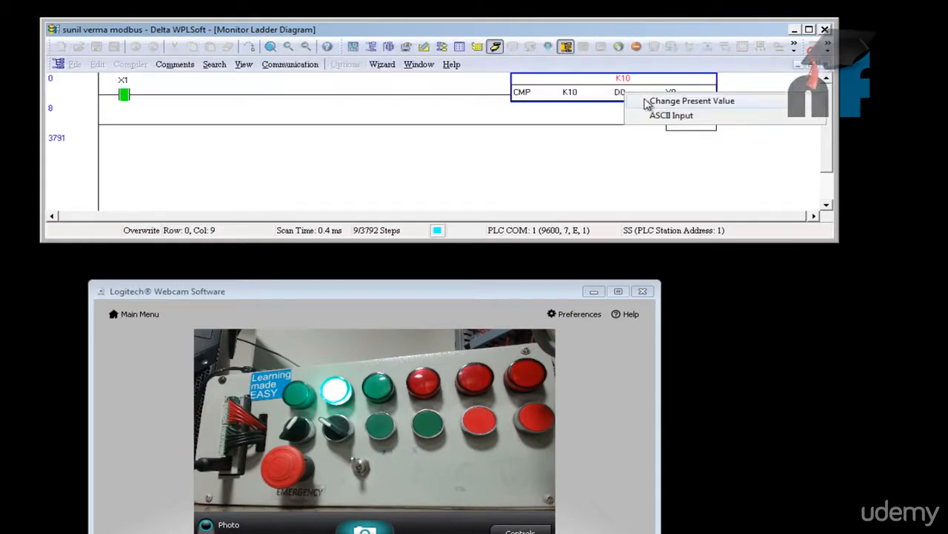
- Write K9 as D0's present value to test the below-threshold output
click(690, 100)
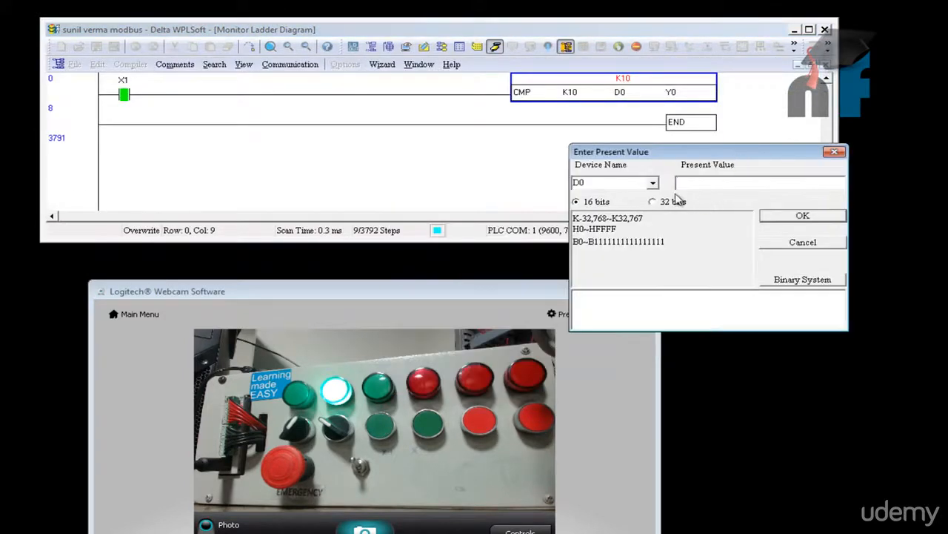
text(k)
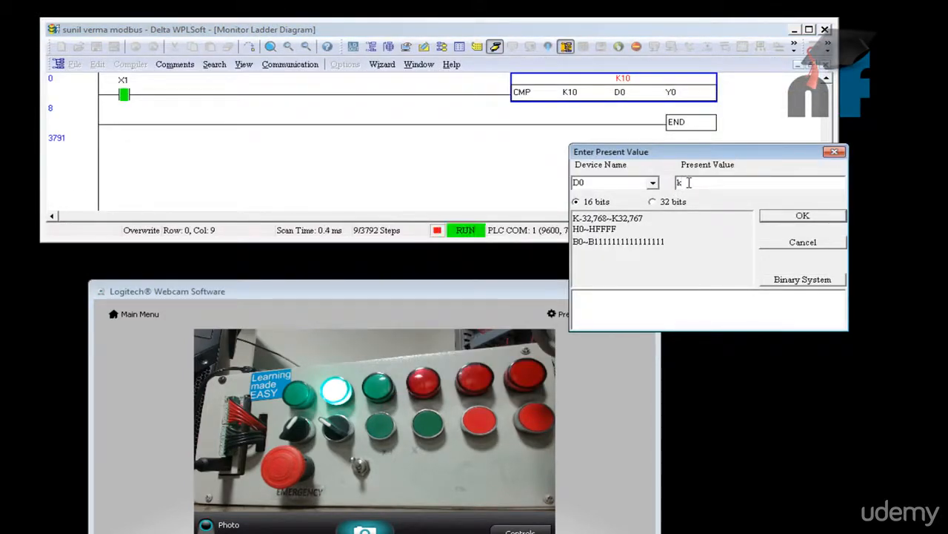
text(9)
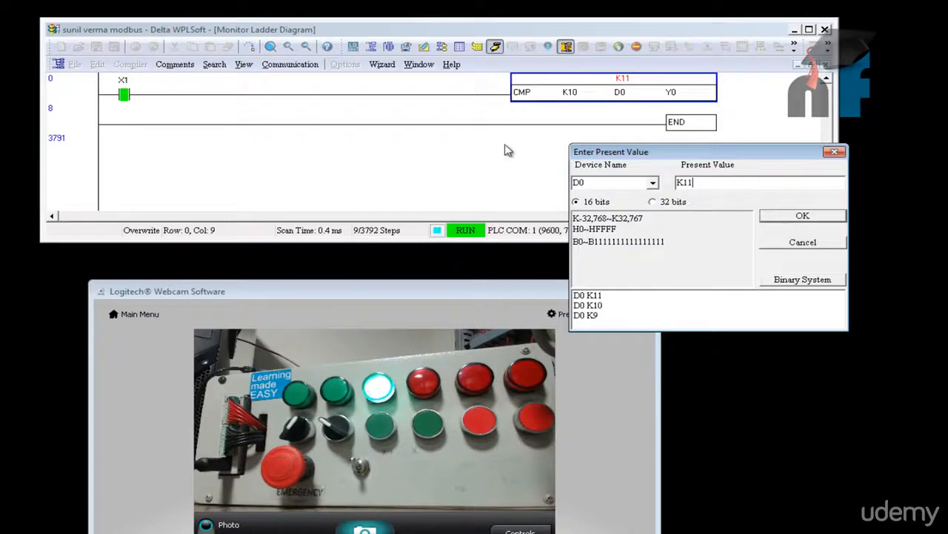
mouse_move(522, 130)
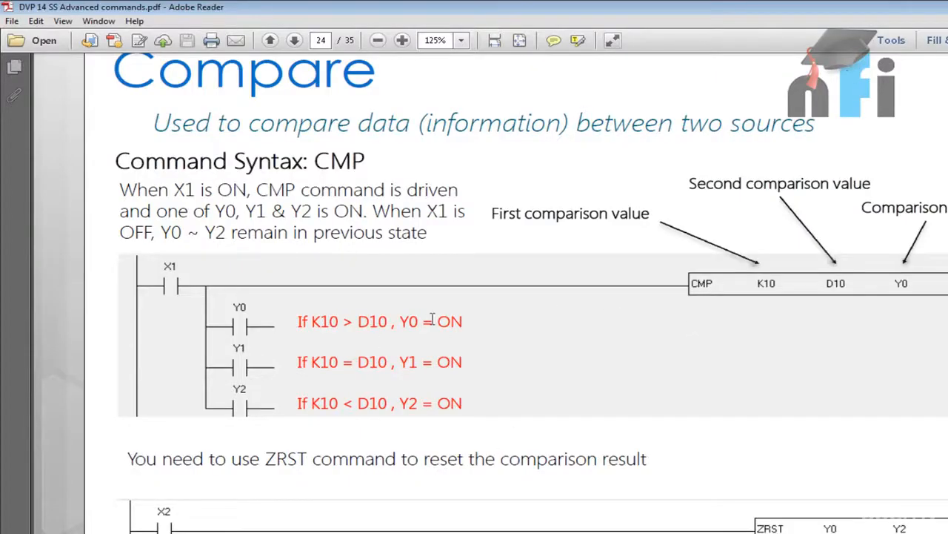
- Zoom the slide out and mark the sentence about resetting comparison results with ZRST
click(377, 40)
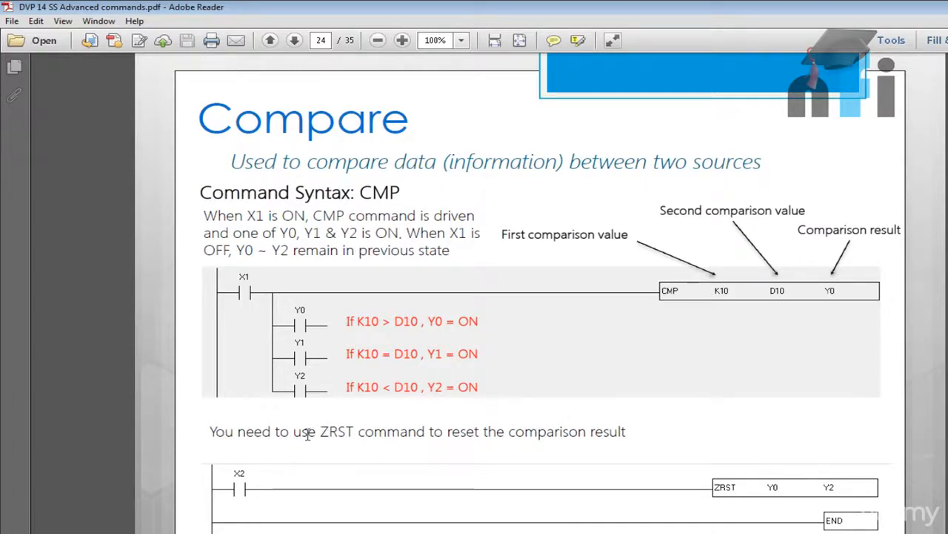
drag(293, 432, 504, 431)
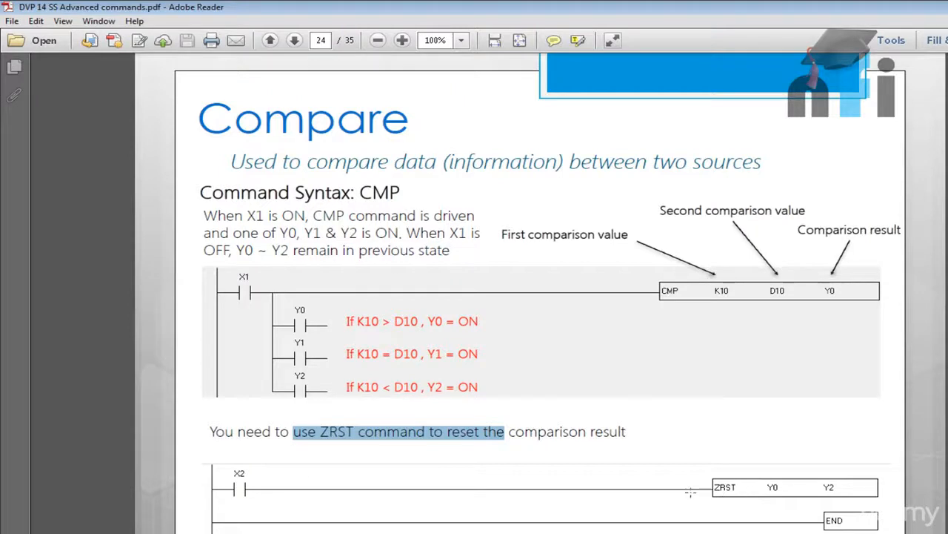
mouse_move(754, 490)
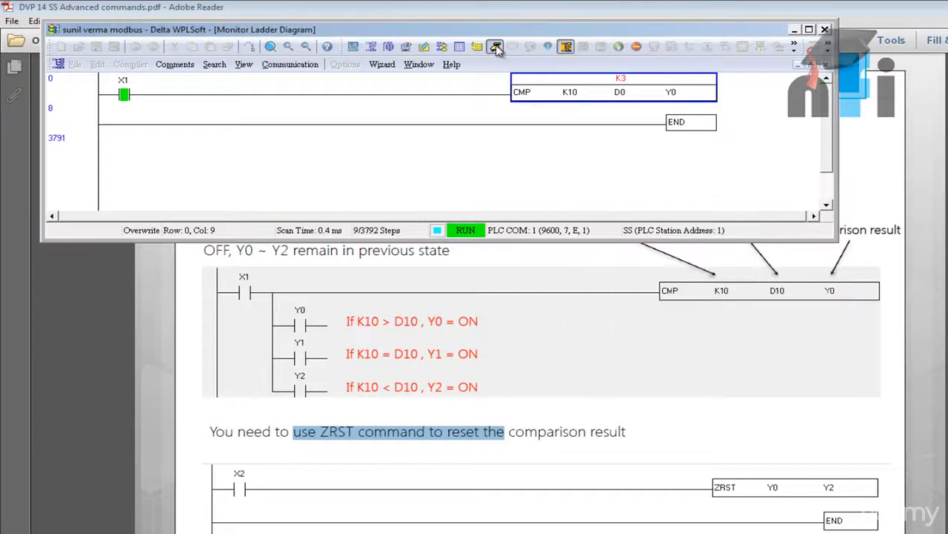
- Add a second rung where contact X4 drives ZRST Y0 Y2 below the CMP rung
click(495, 46)
text(zrst)
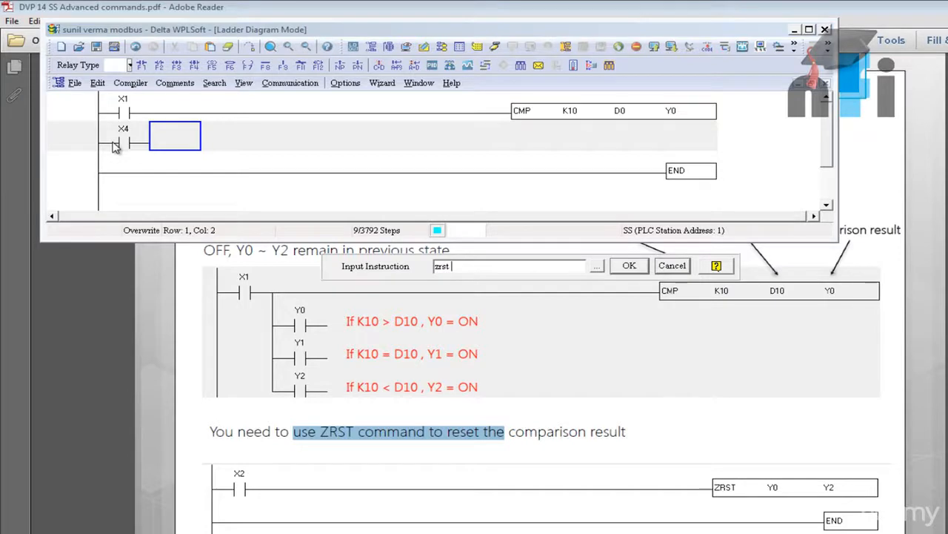
click(628, 265)
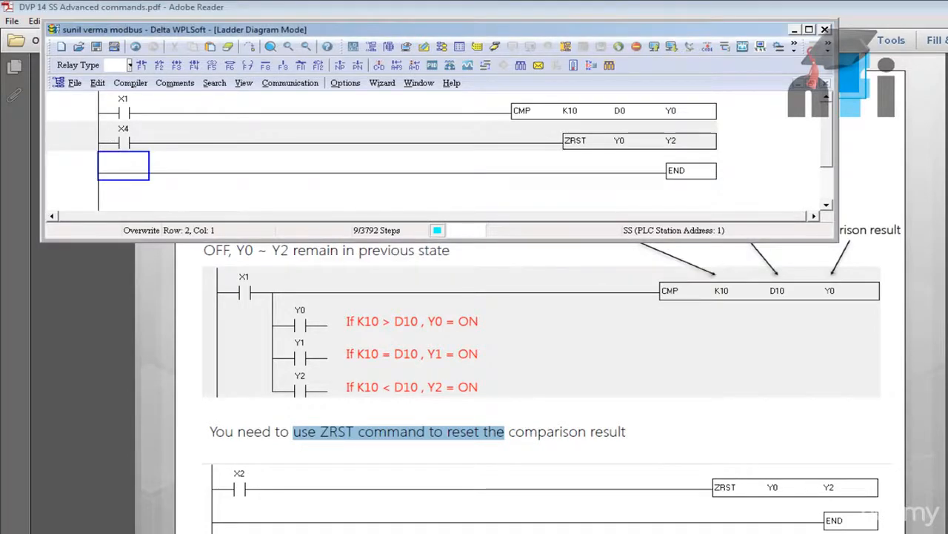
click(639, 139)
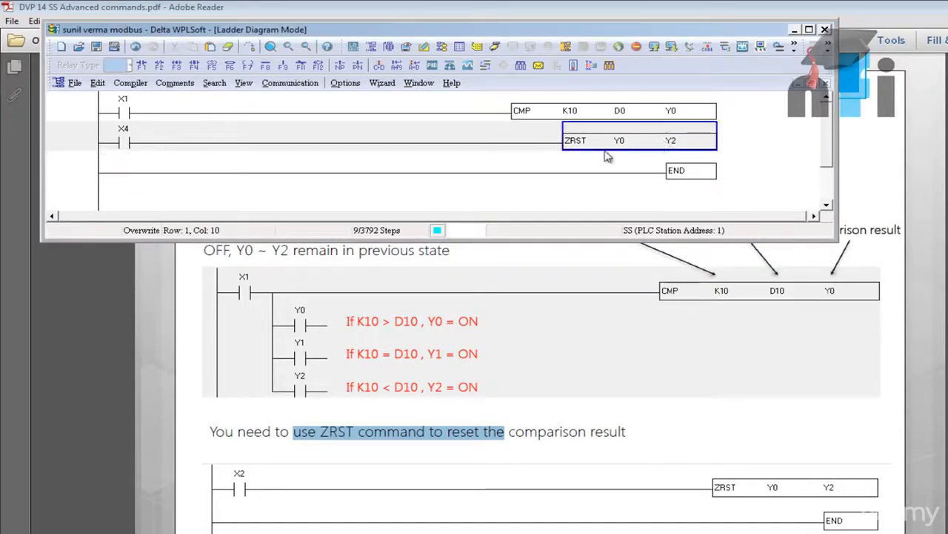
mouse_move(614, 85)
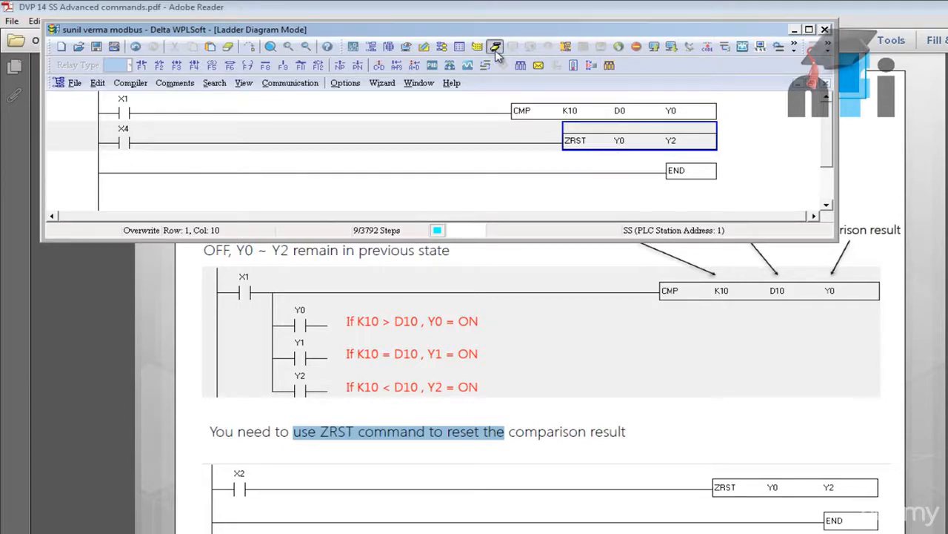
- Attempt to write the program to the PLC and dismiss the 'forbidden while running' warning
click(495, 46)
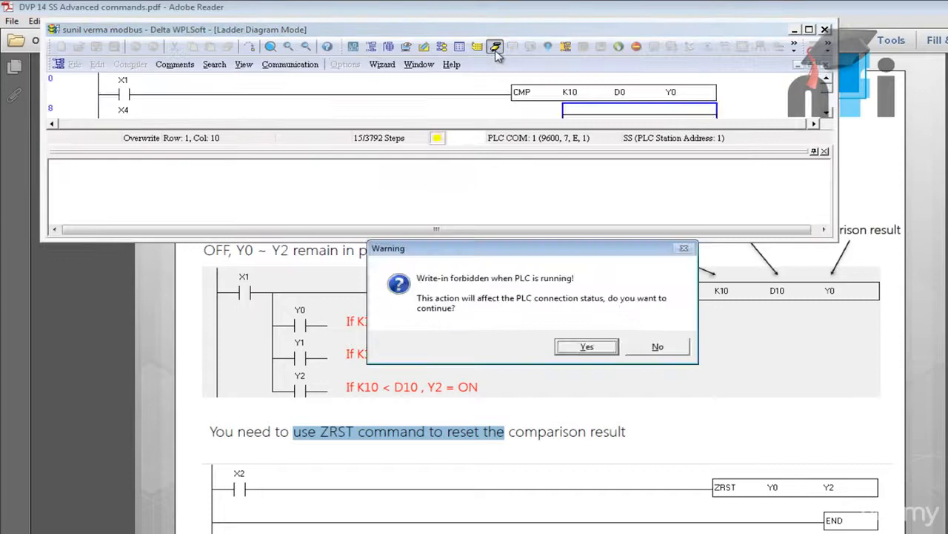
click(587, 346)
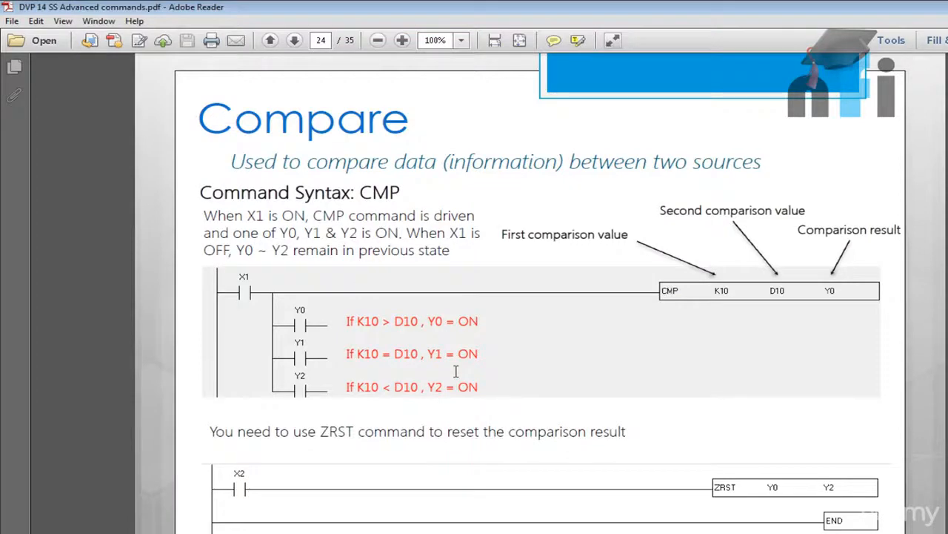
- Go to page 25's Zone Compare slide and magnify it to 150% for the ZCP syntax
click(293, 40)
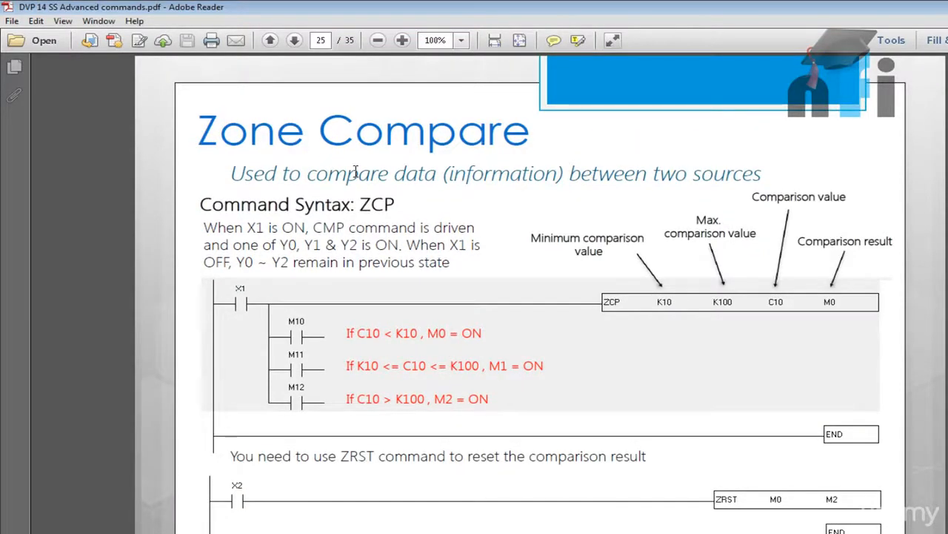
click(270, 40)
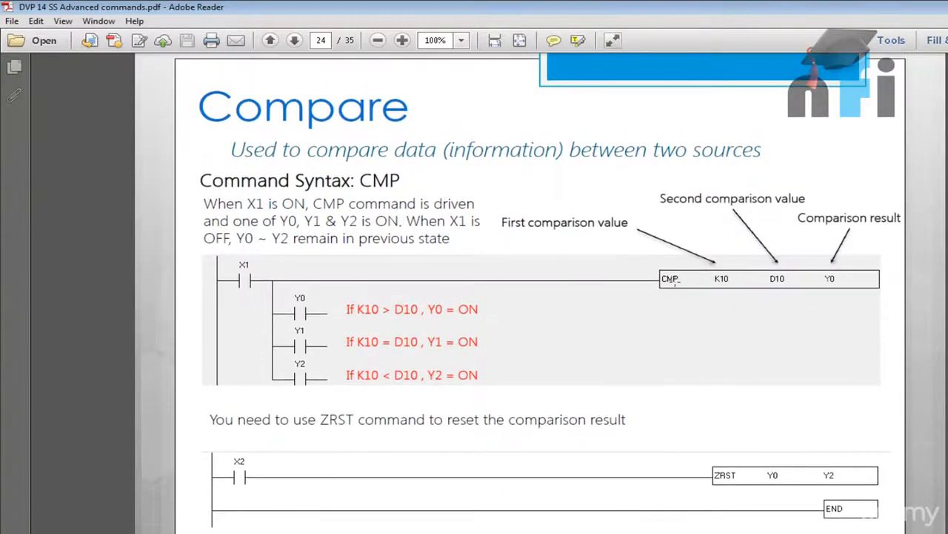
click(293, 40)
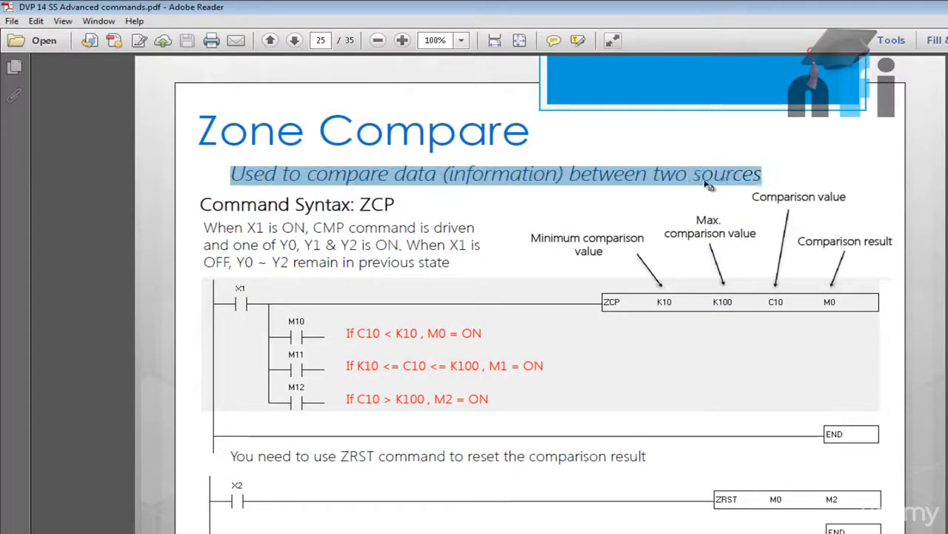
click(655, 222)
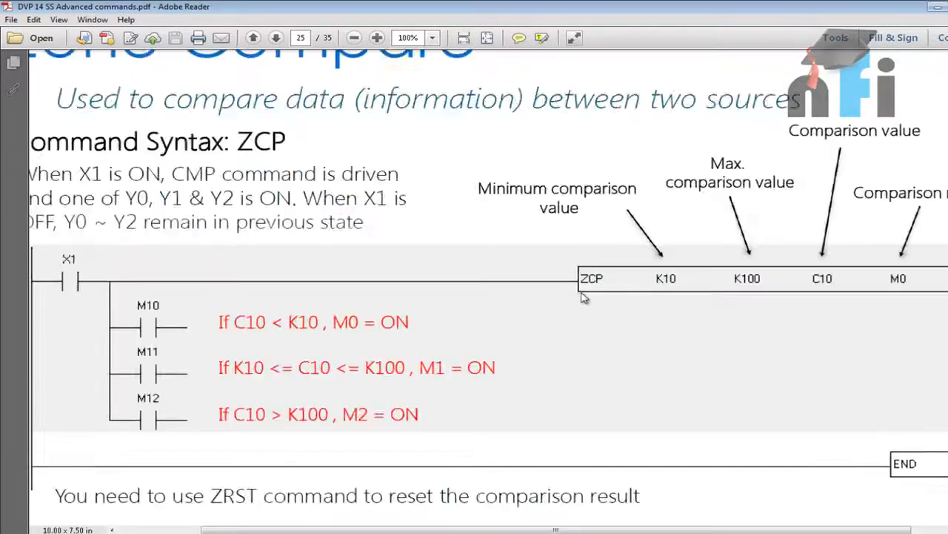
click(377, 39)
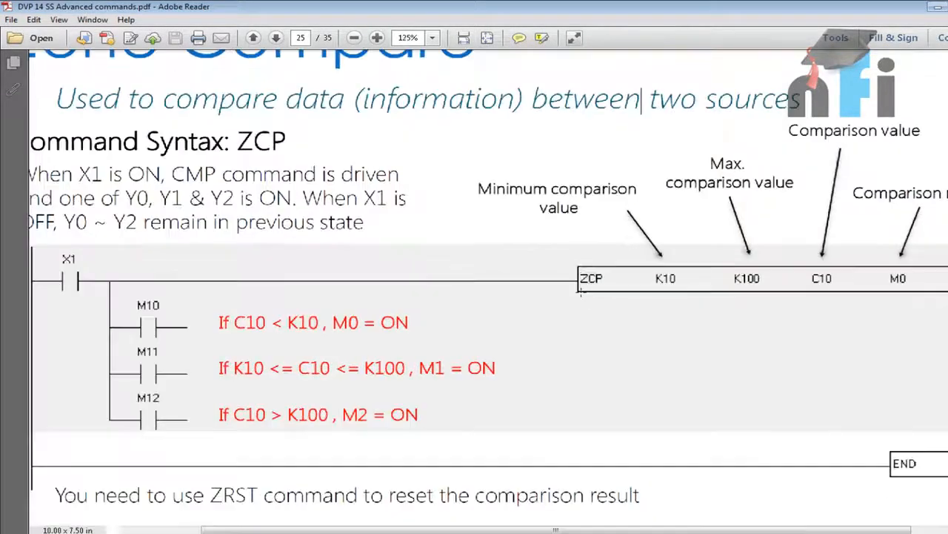
click(376, 39)
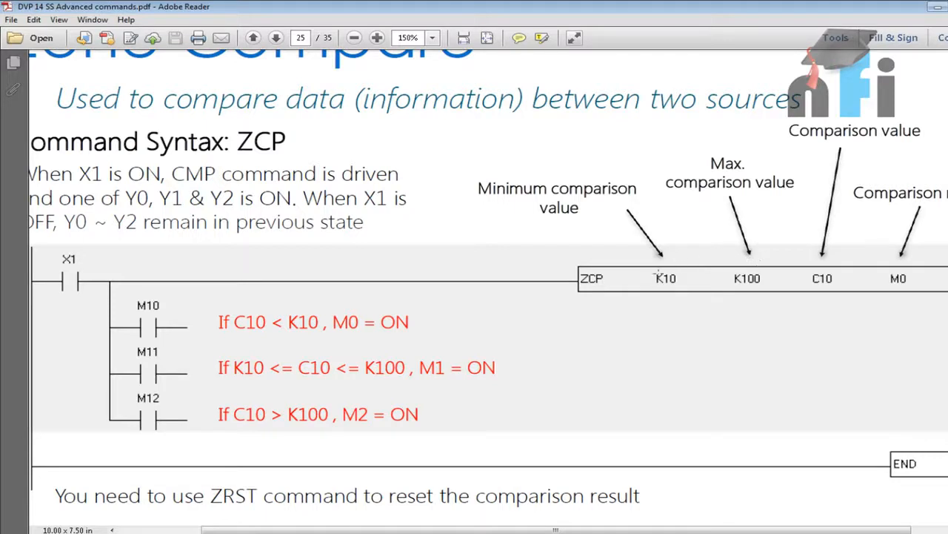
mouse_move(695, 237)
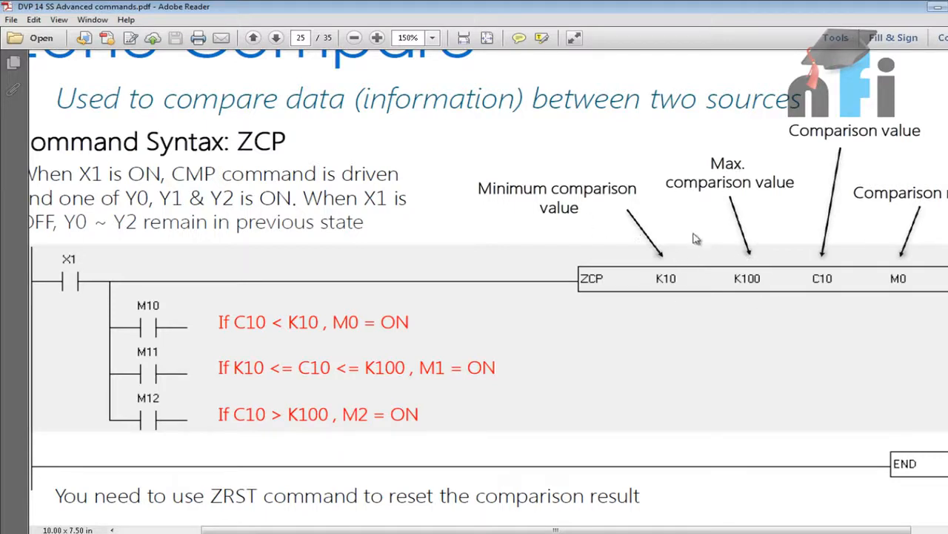
mouse_move(827, 229)
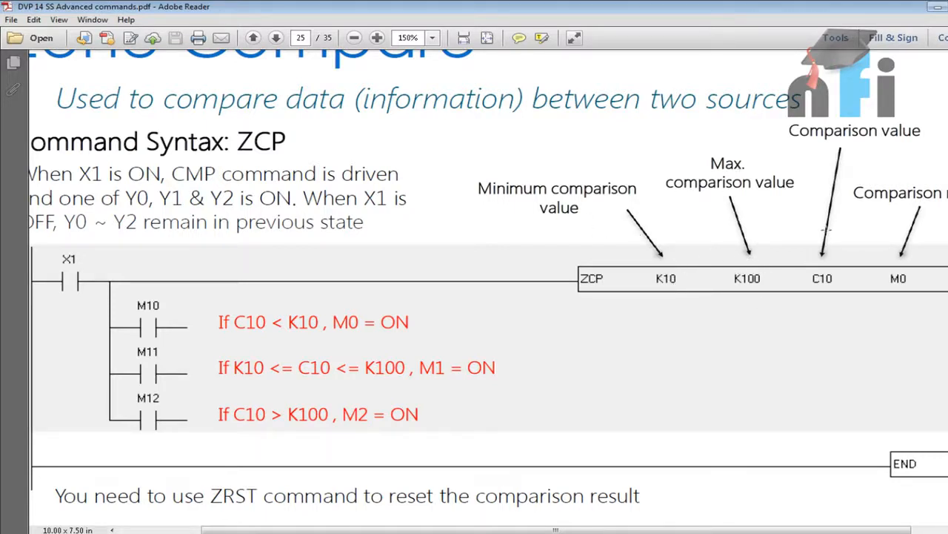
mouse_move(808, 284)
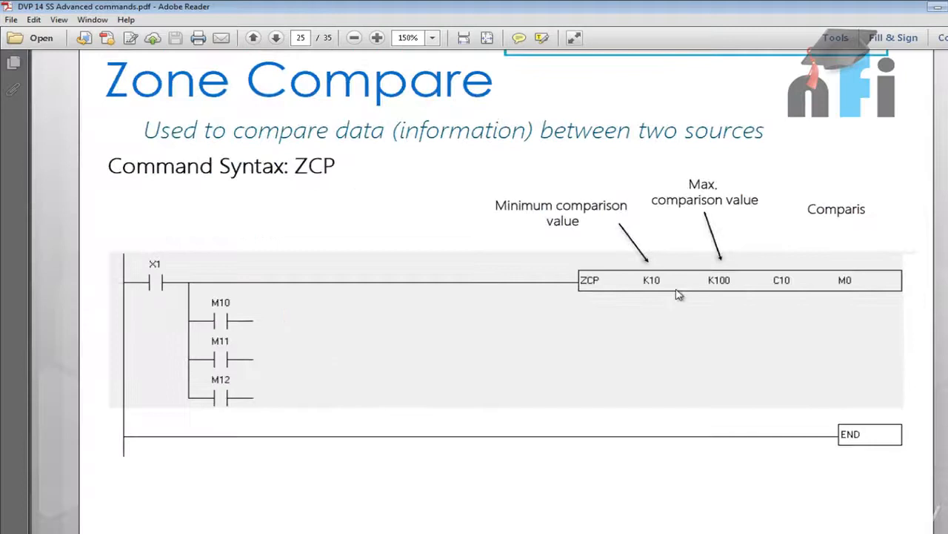
- Zoom out to 125% and highlight terms in the M10–M12 zone-compare conditions
click(353, 38)
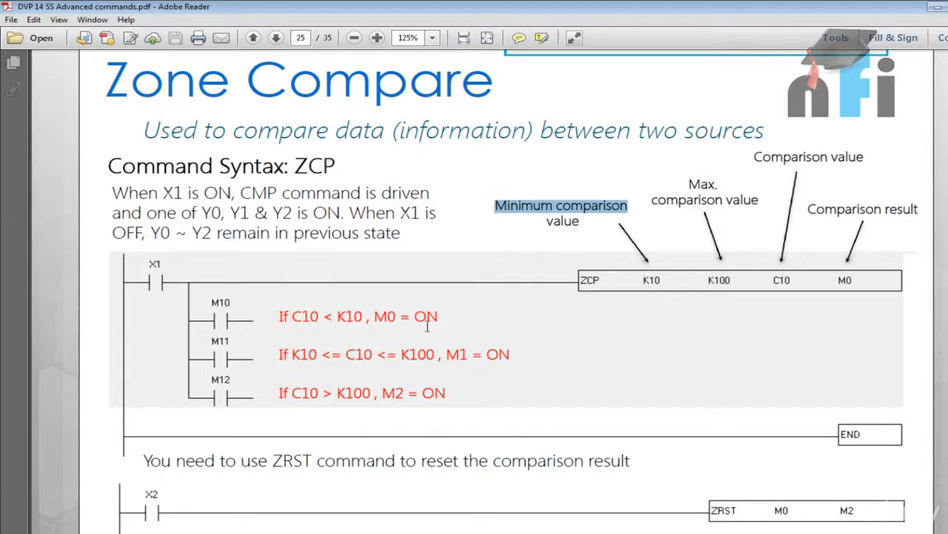
double_click(406, 317)
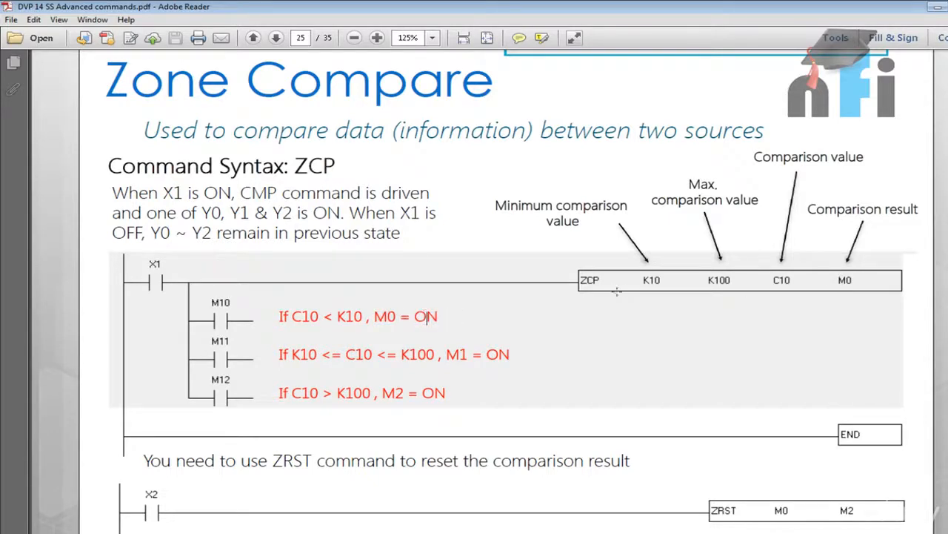
double_click(299, 352)
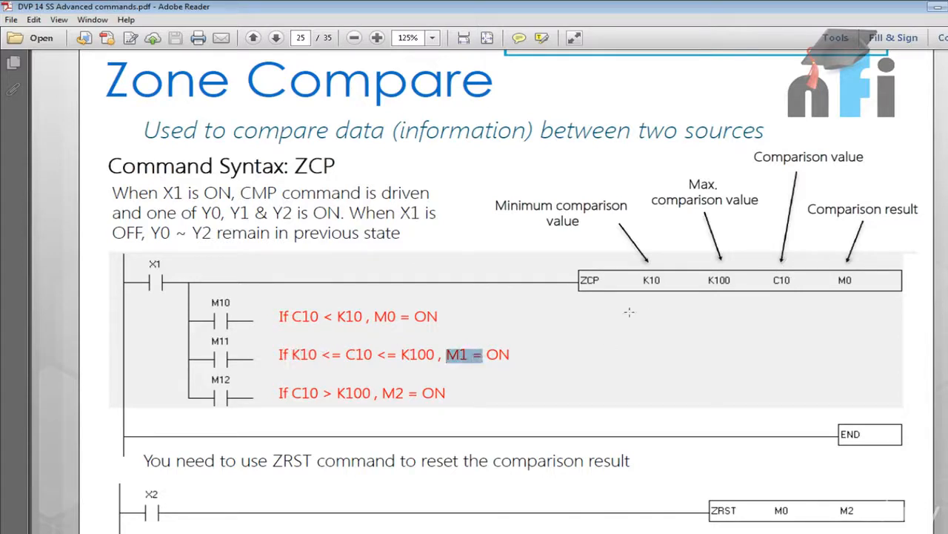
mouse_move(783, 288)
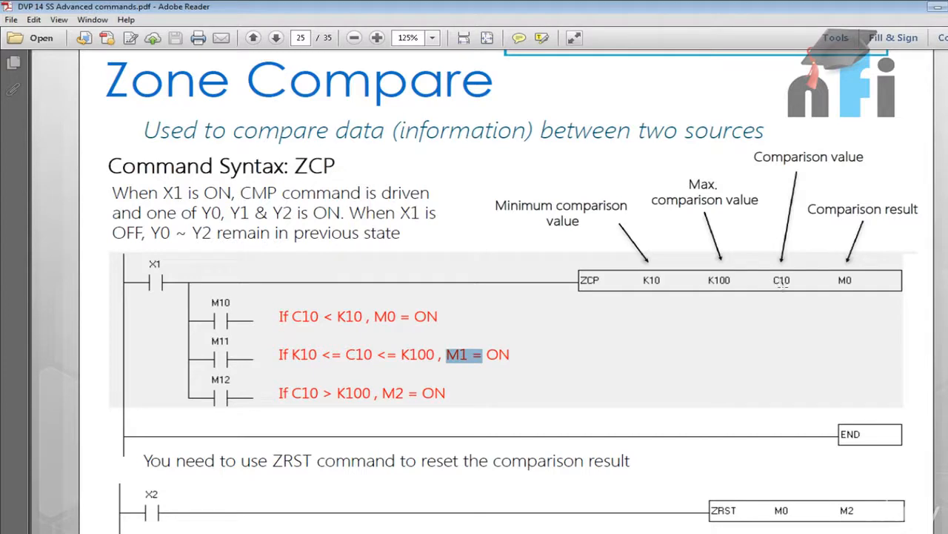
mouse_move(376, 321)
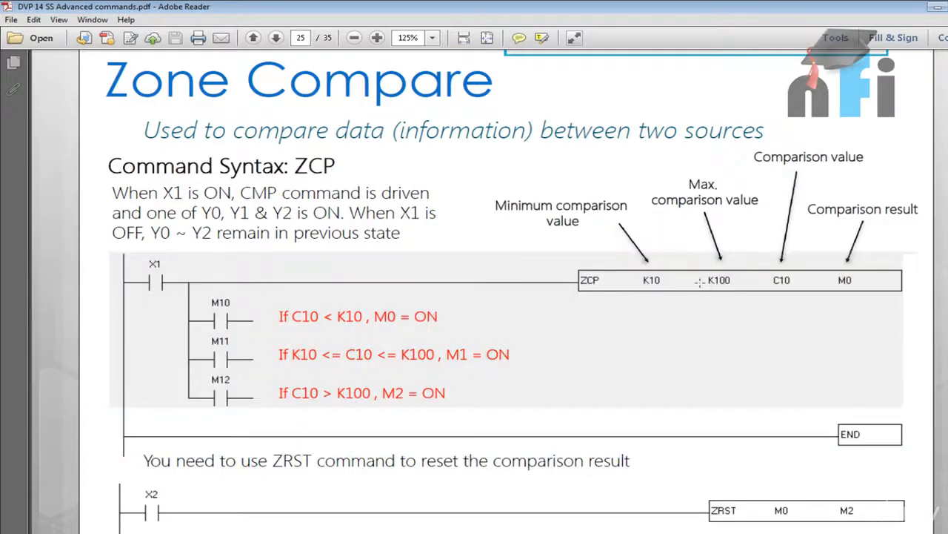
mouse_move(688, 286)
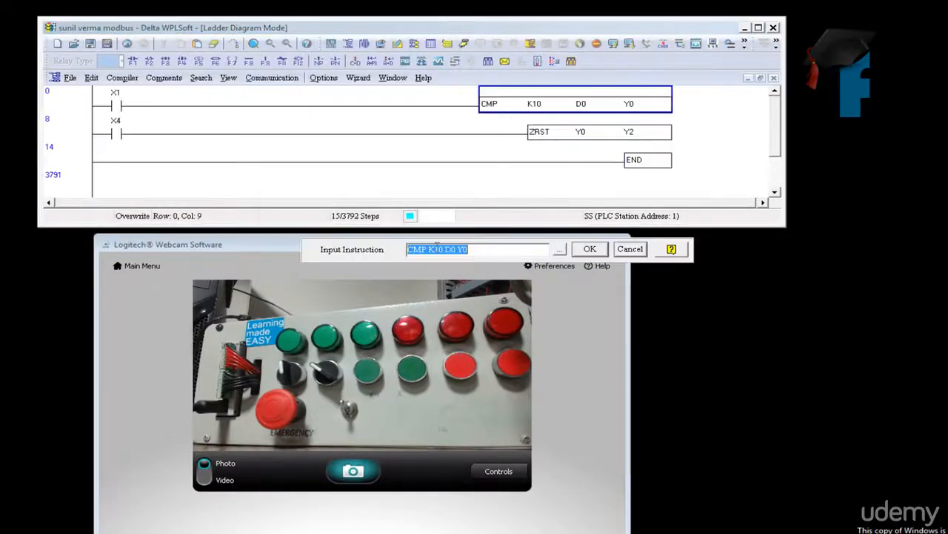
- Overwrite the X1 rung's instruction with ZCP K10 K100 D0 Y0 and confirm it
text(Z)
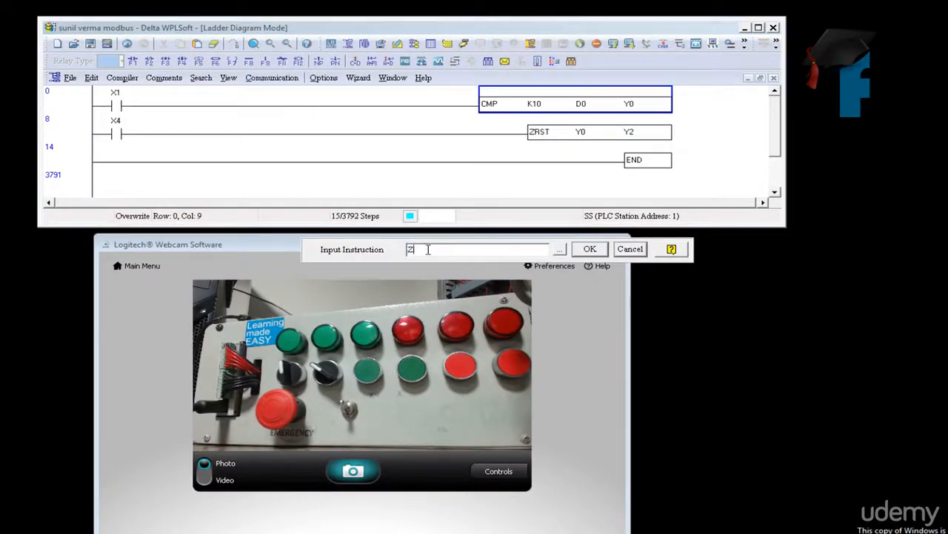
text(CP)
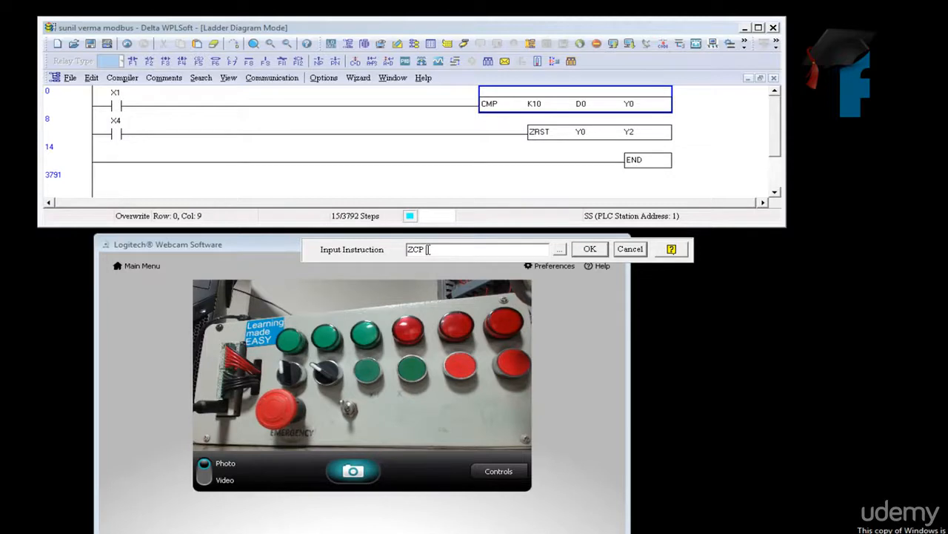
text(K10 K100 D0)
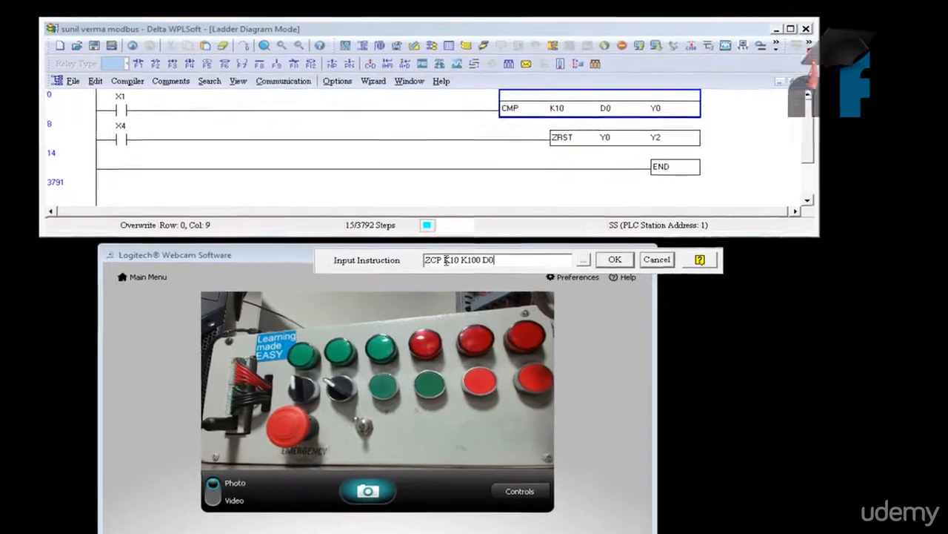
click(614, 260)
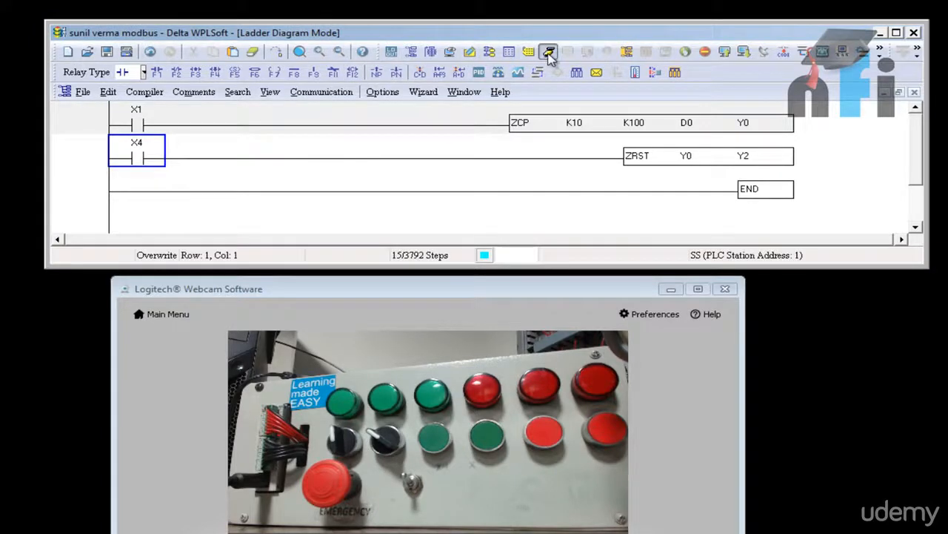
- Monitor the running ZCP program and write D0 values K5, K10 and K66 in turn
click(548, 51)
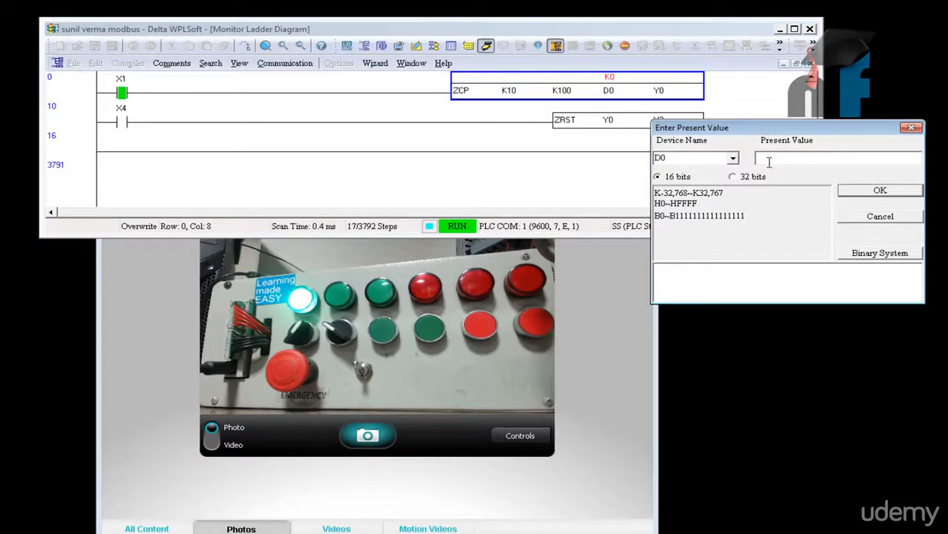
text(K5)
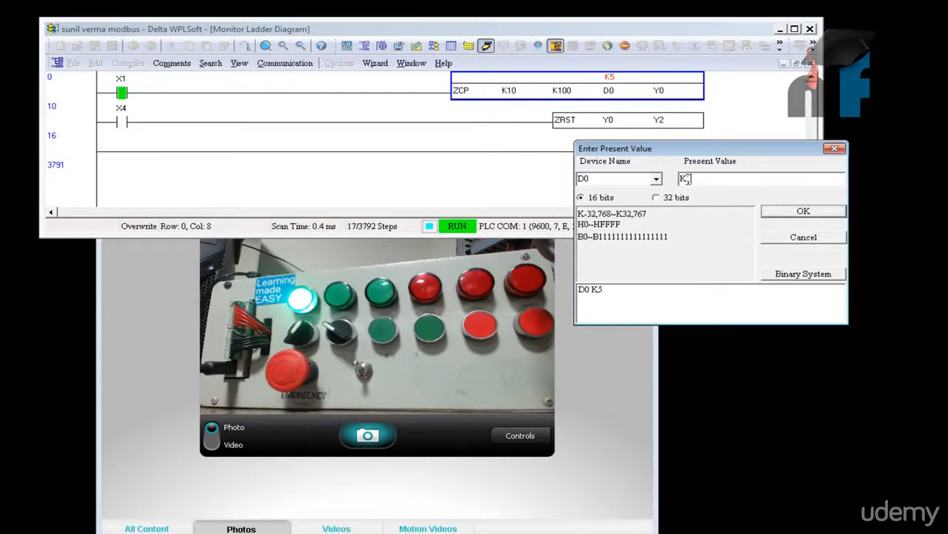
text(10)
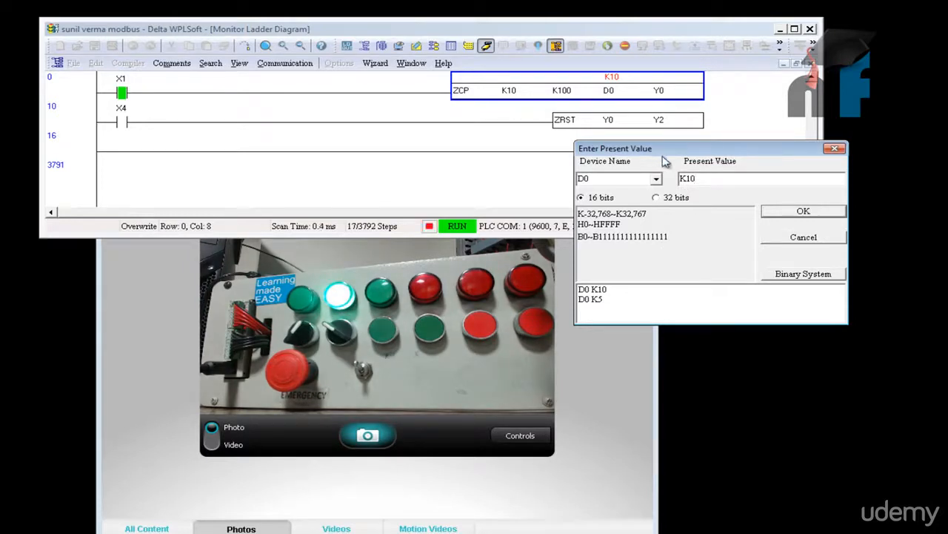
text(66)
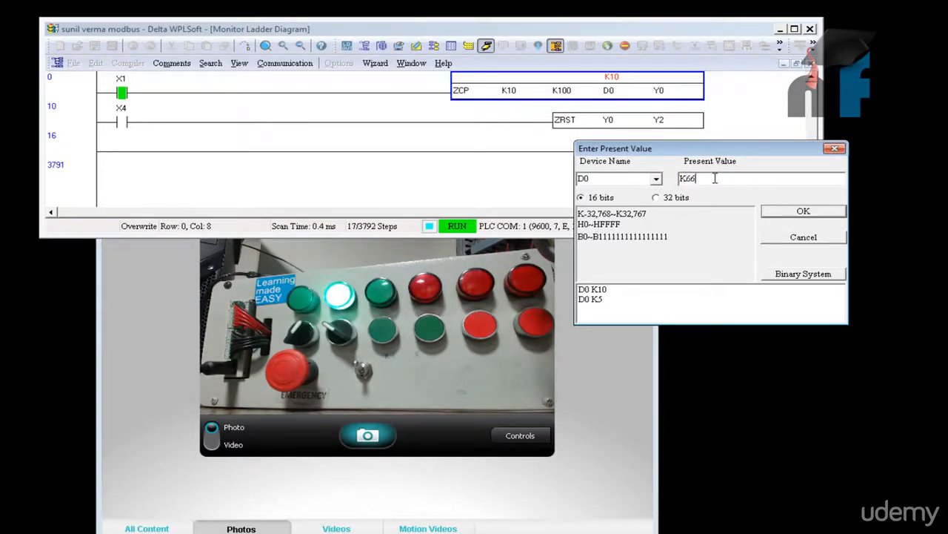
click(804, 210)
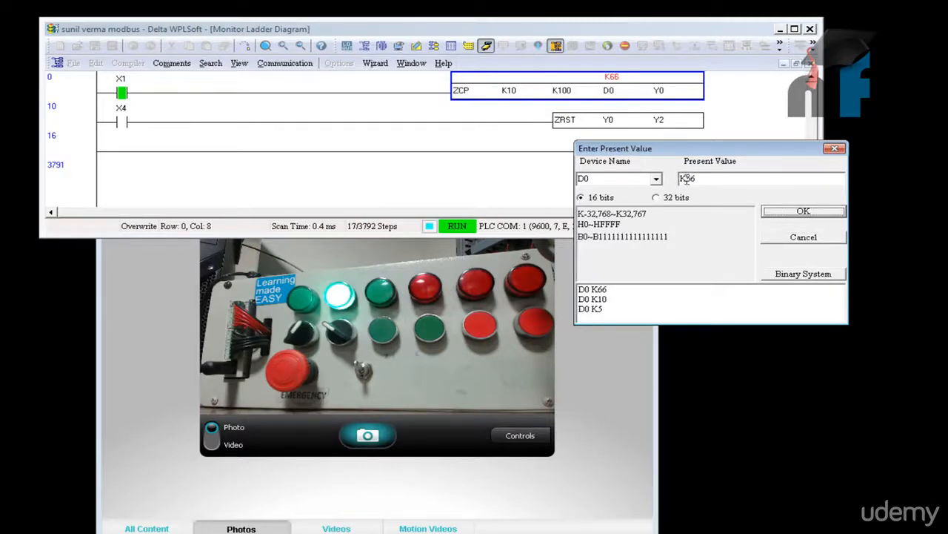
key(backspace)
text(K101)
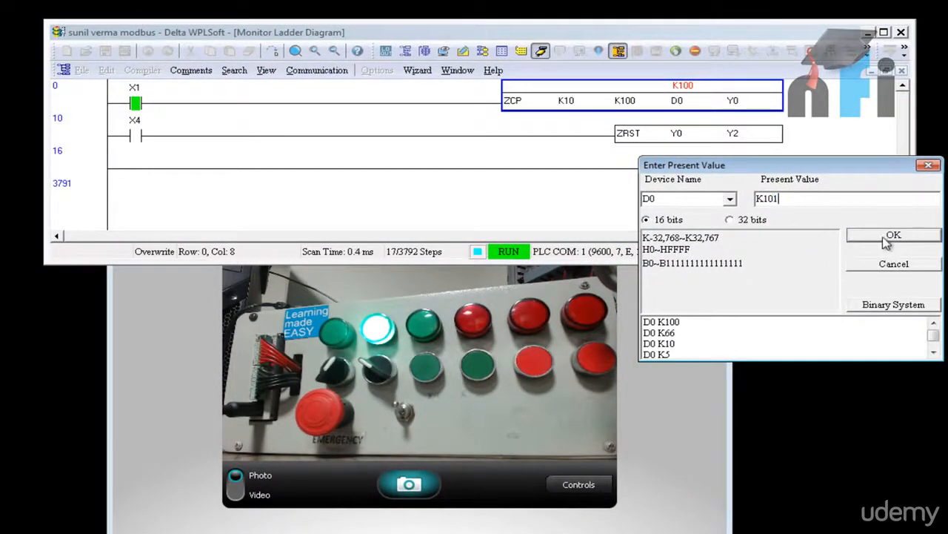
- Set D0 to K100 and then K101, confirming each in the Enter Present Value dialog
click(894, 234)
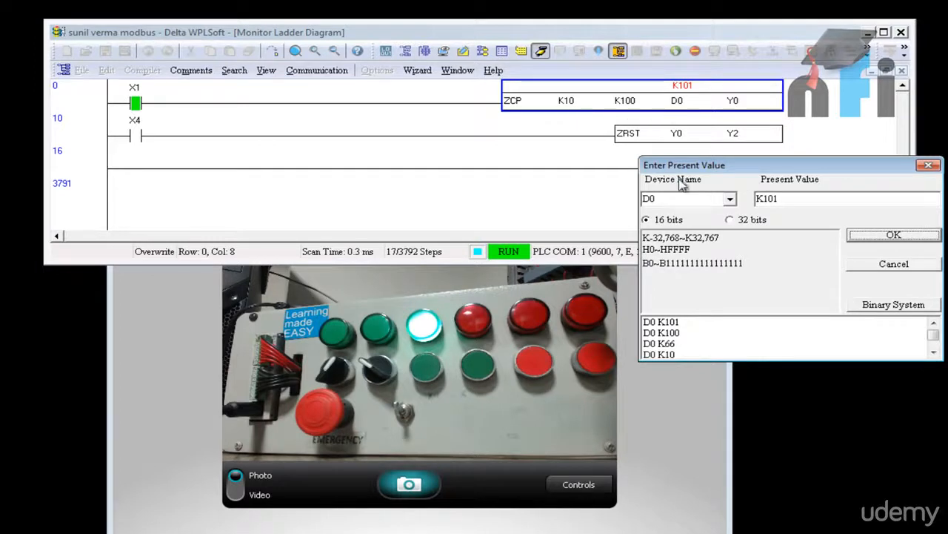
mouse_move(676, 101)
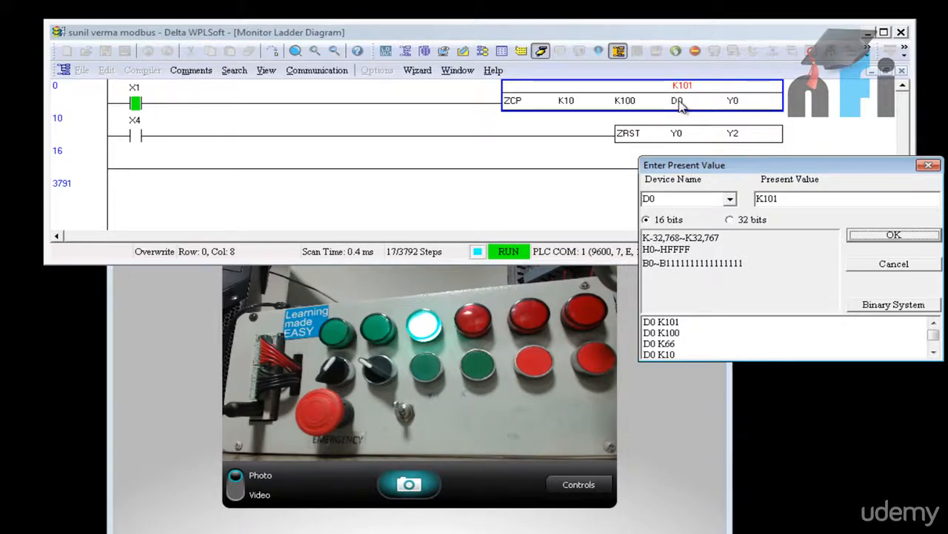
mouse_move(640, 128)
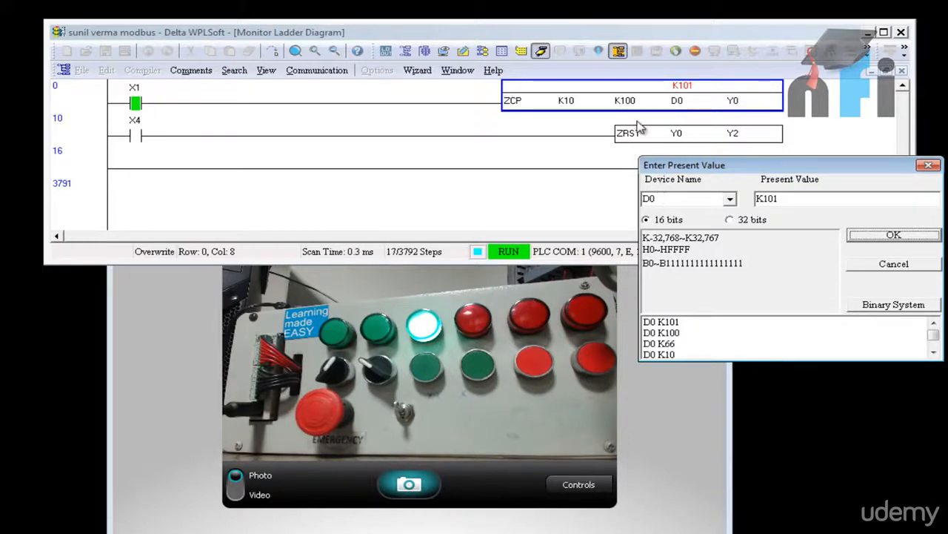